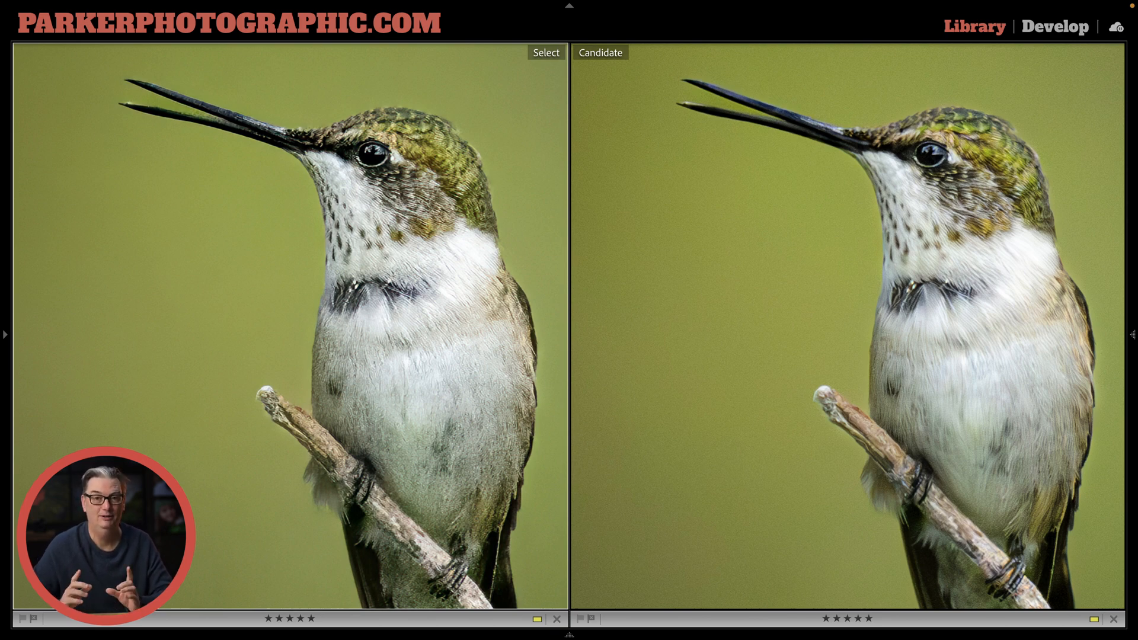
- Open the original hummingbird photo in Develop, showing manual Luminance noise reduction at 63
{"action": "left_click", "coordinate": [1054, 26]}
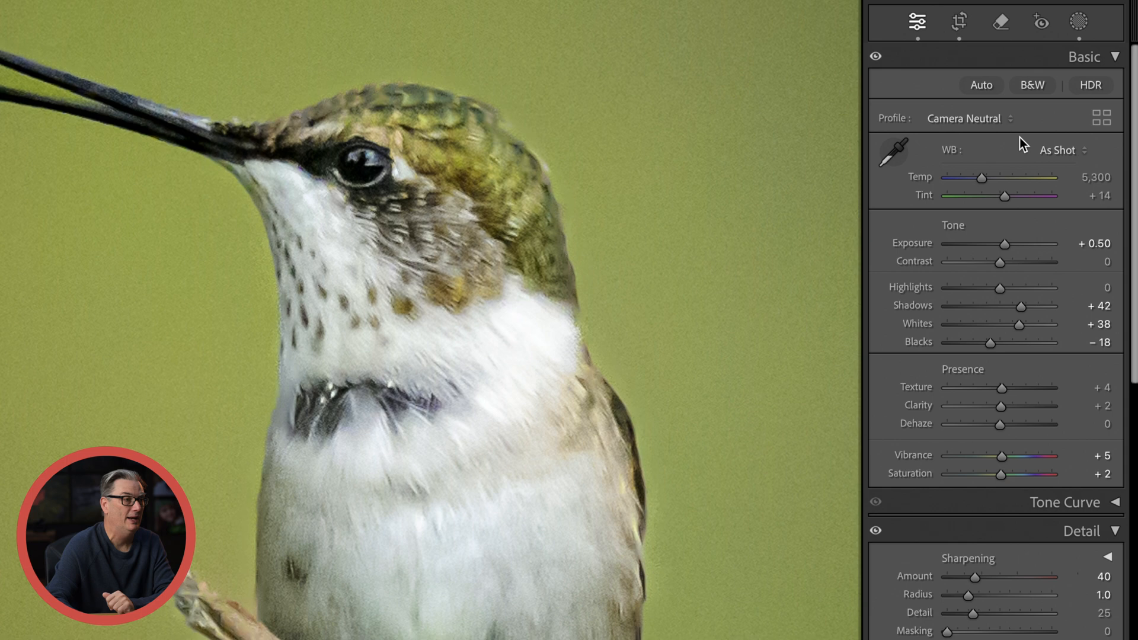
{"action": "mouse_move", "coordinate": [914, 401]}
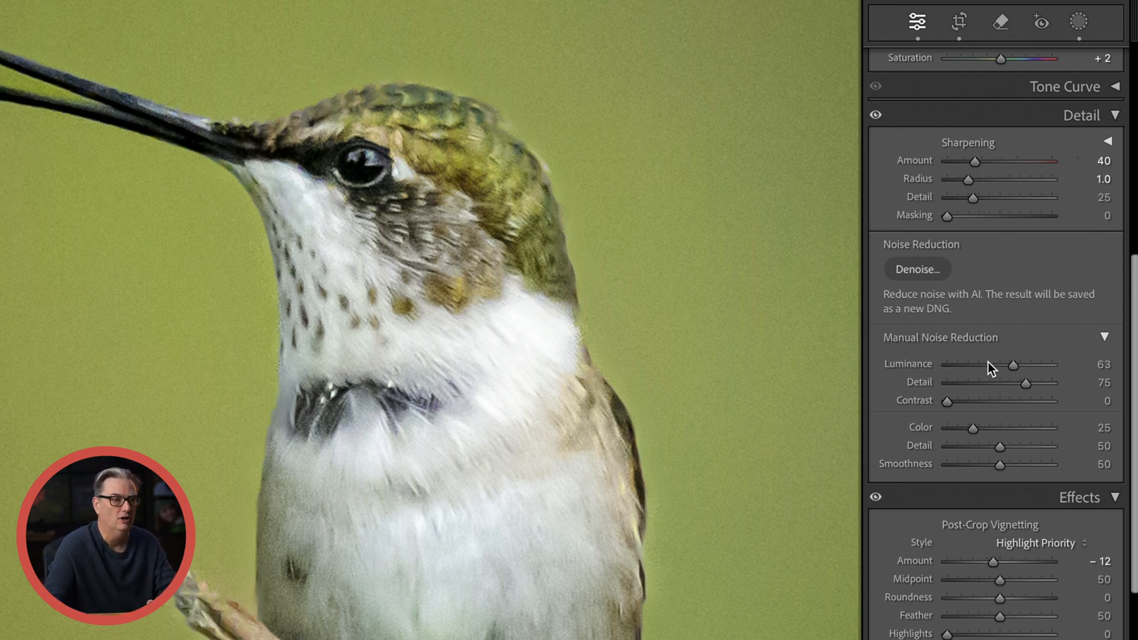
{"action": "mouse_move", "coordinate": [927, 335]}
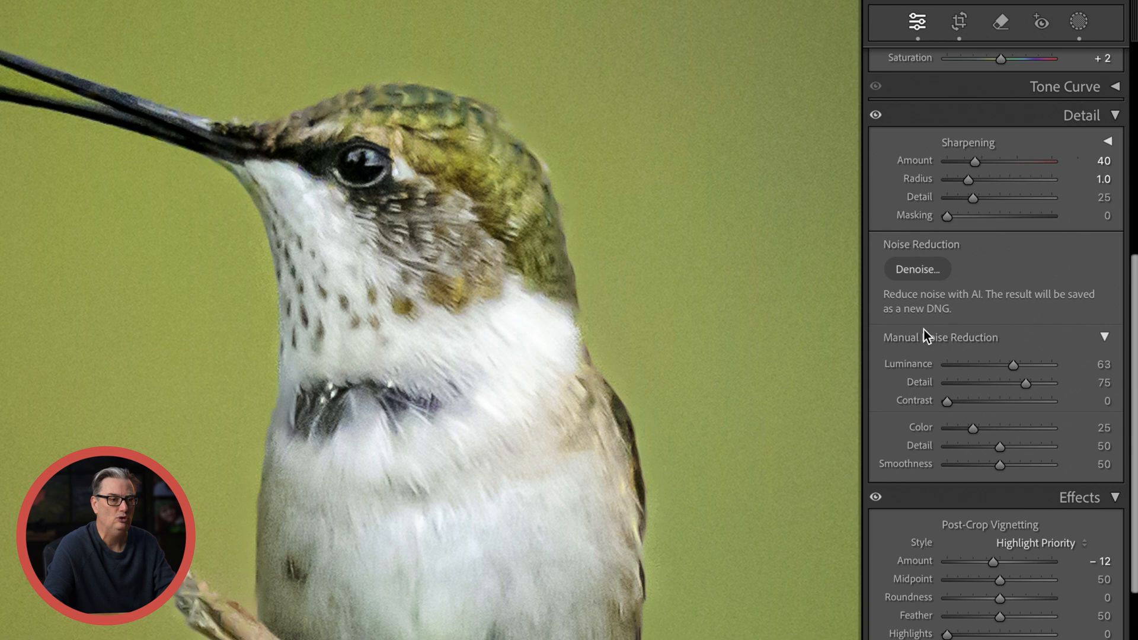
{"action": "mouse_move", "coordinate": [1008, 365]}
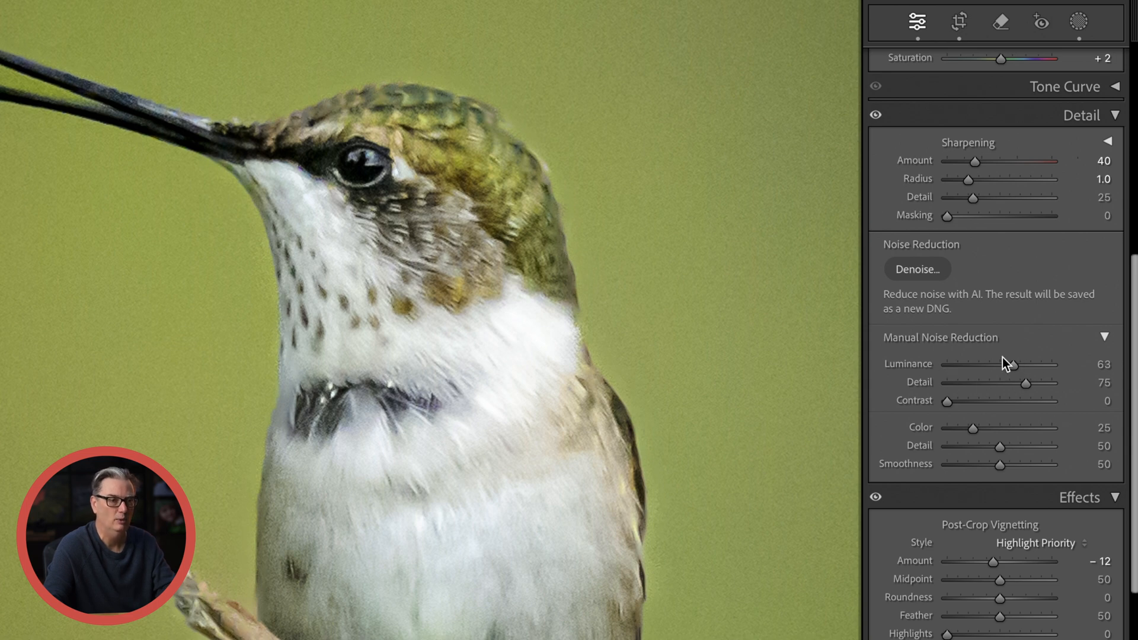
{"action": "mouse_move", "coordinate": [1015, 369]}
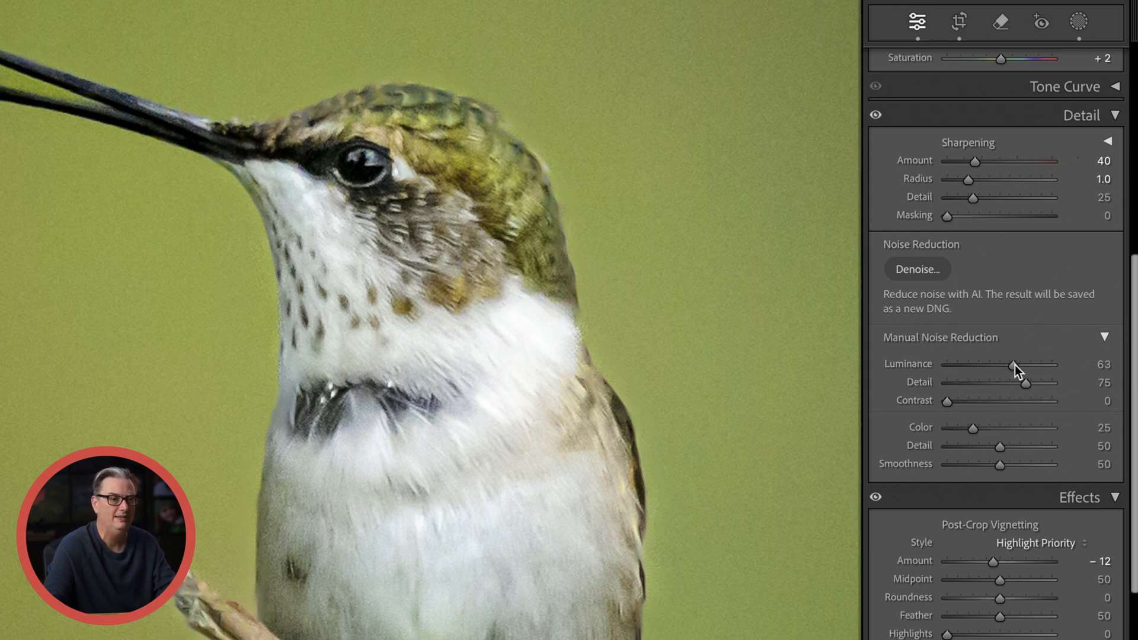
- Set manual Luminance noise reduction to 0 and run AI Denoise at amount 50
{"action": "left_click_drag", "start_coordinate": [1015, 366], "coordinate": [945, 366]}
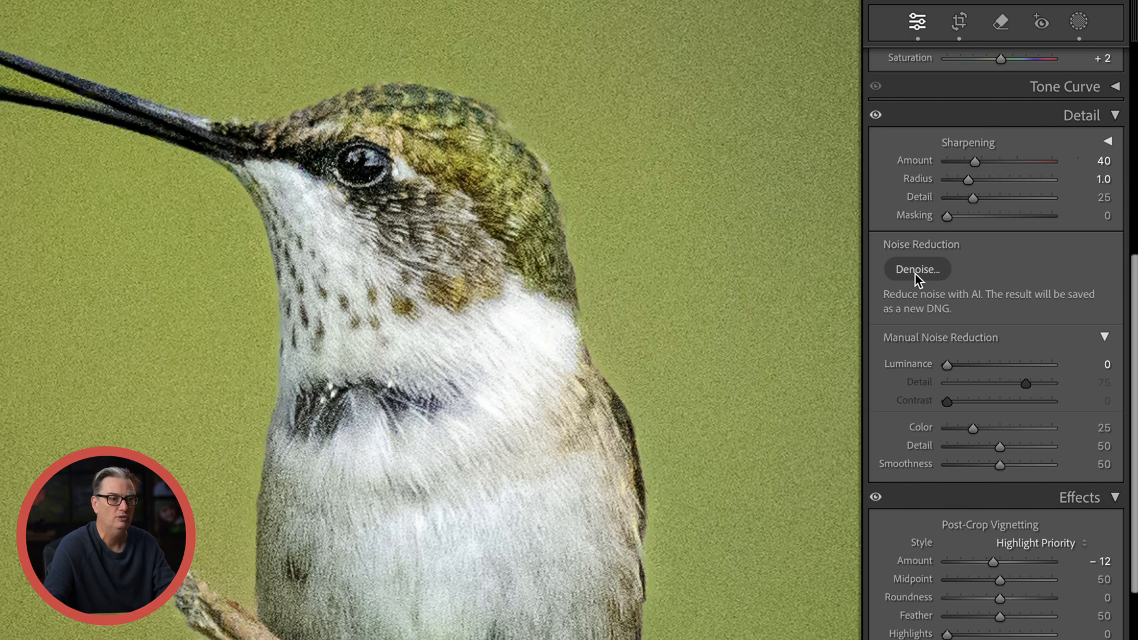
{"action": "mouse_move", "coordinate": [936, 298]}
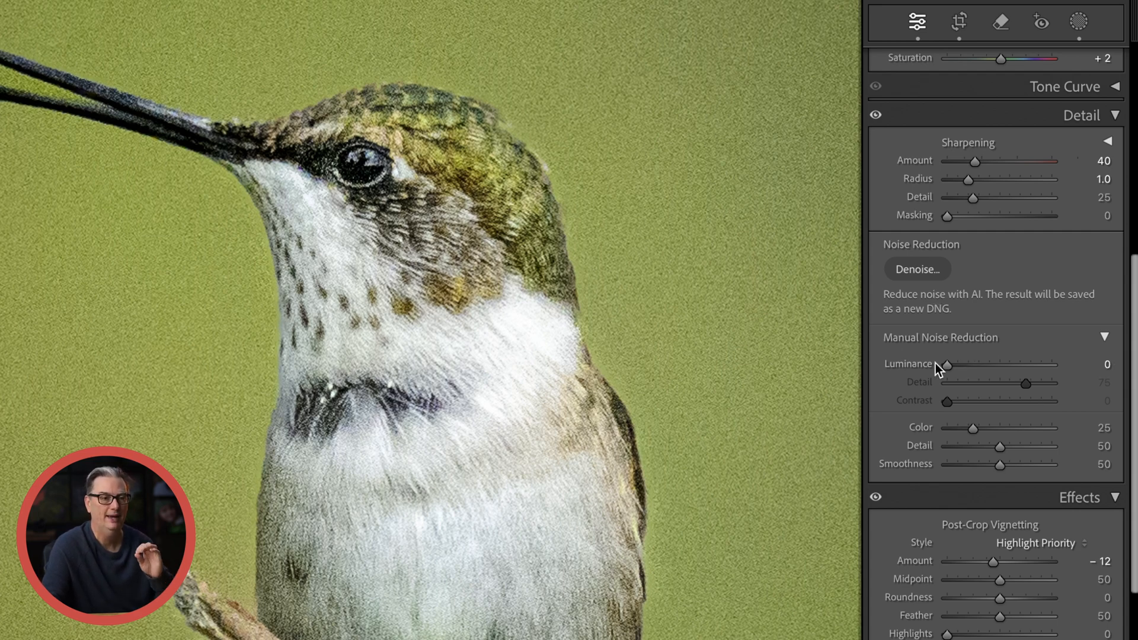
{"action": "mouse_move", "coordinate": [903, 325]}
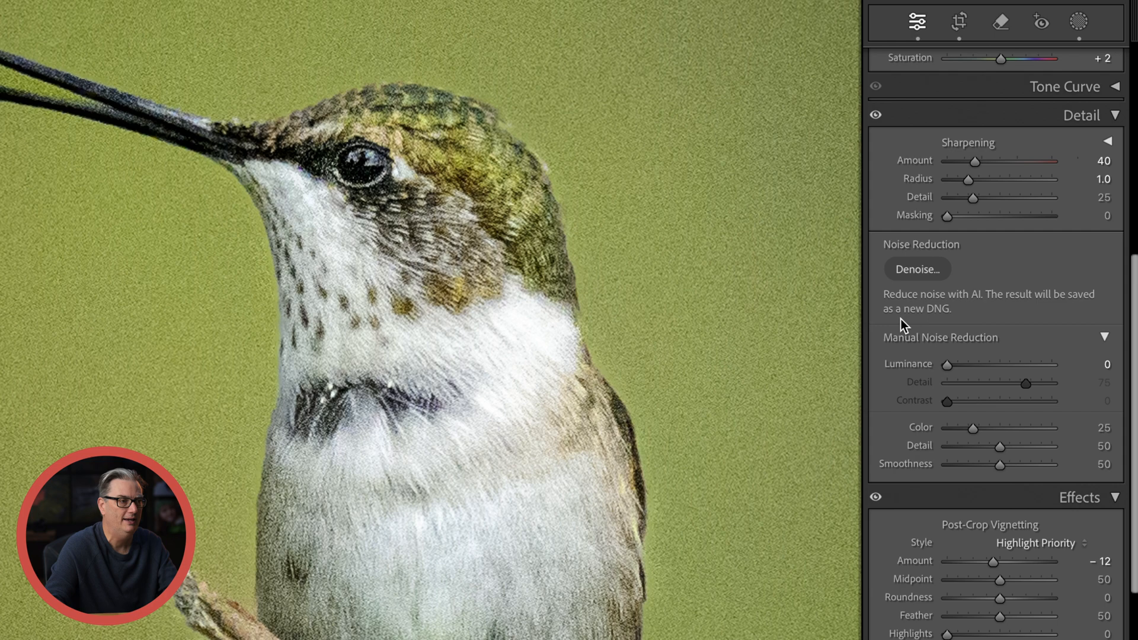
{"action": "left_click", "coordinate": [917, 269]}
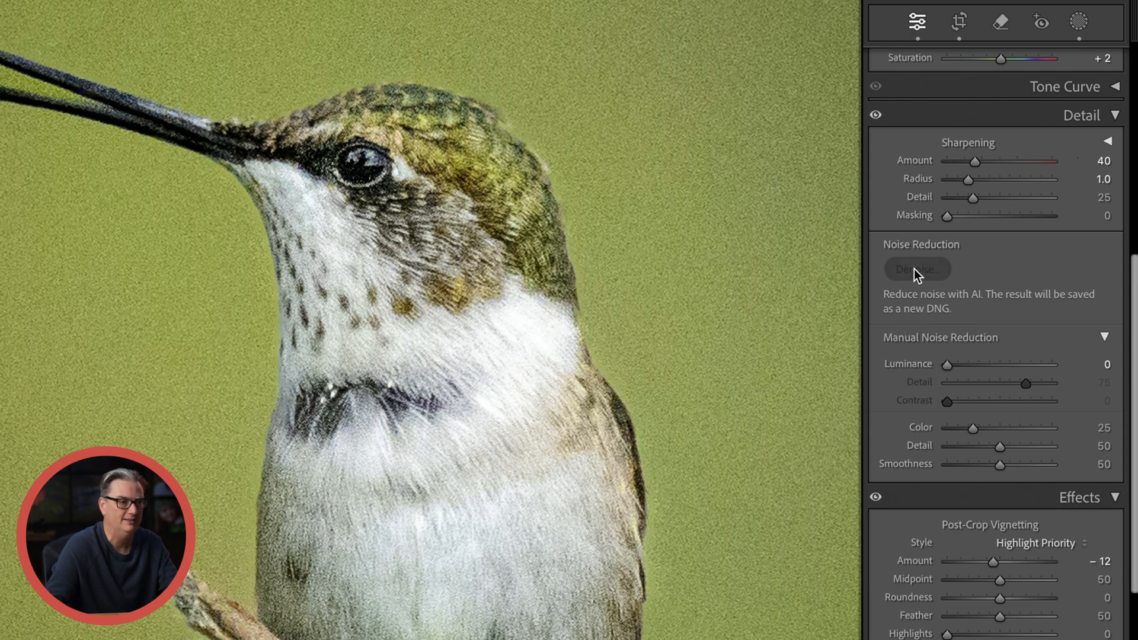
{"action": "left_click", "coordinate": [917, 268]}
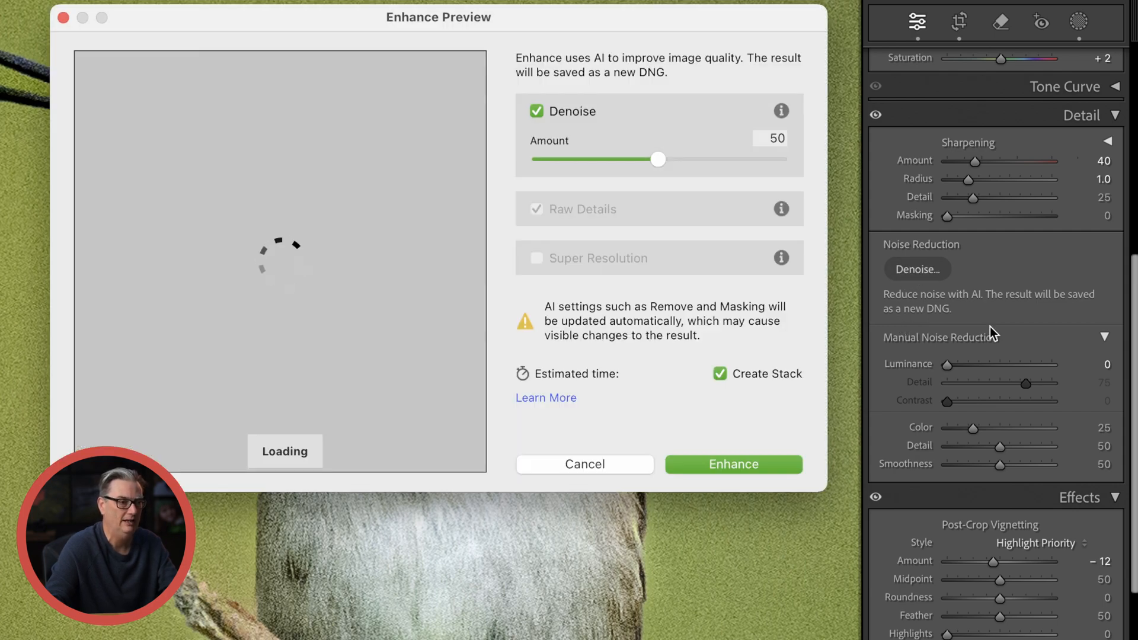
{"action": "mouse_move", "coordinate": [415, 219]}
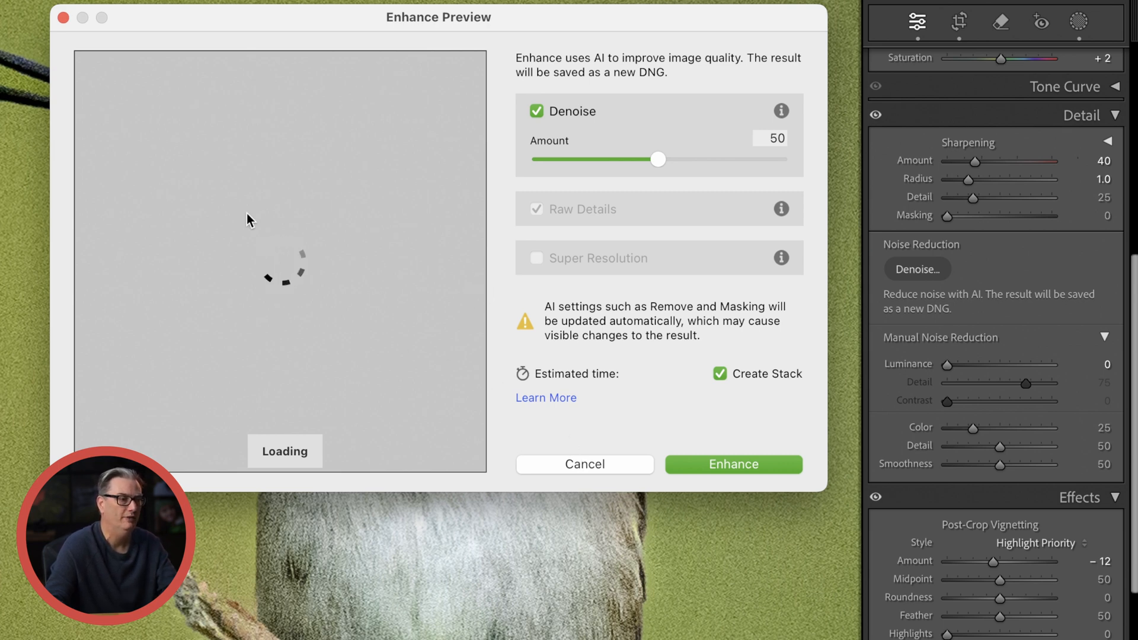
{"action": "mouse_move", "coordinate": [357, 304]}
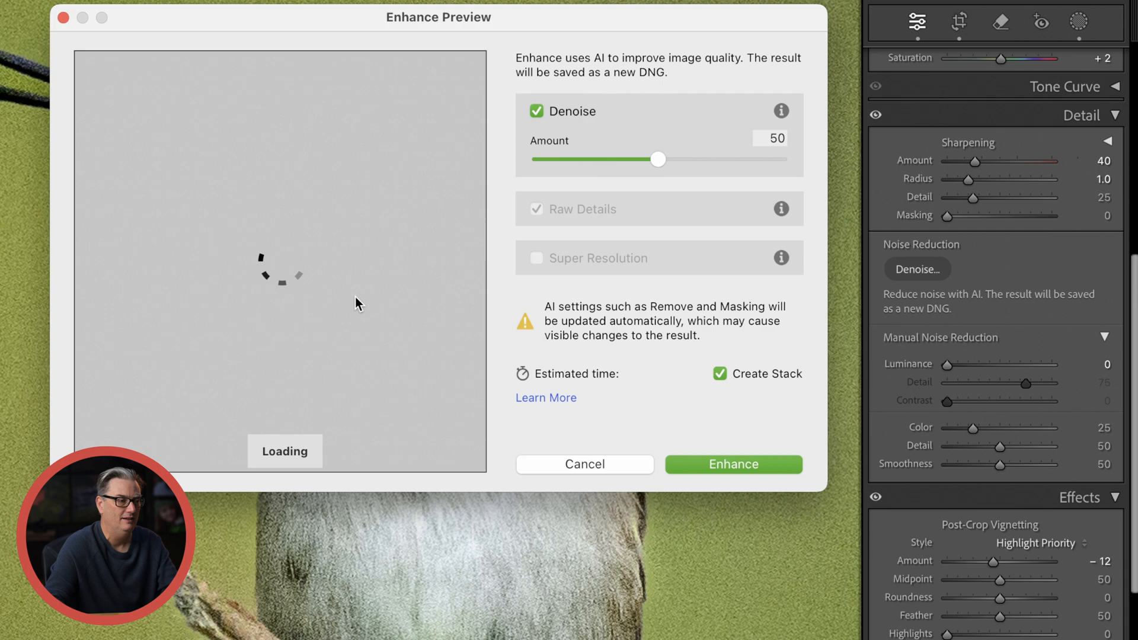
{"action": "mouse_move", "coordinate": [418, 340]}
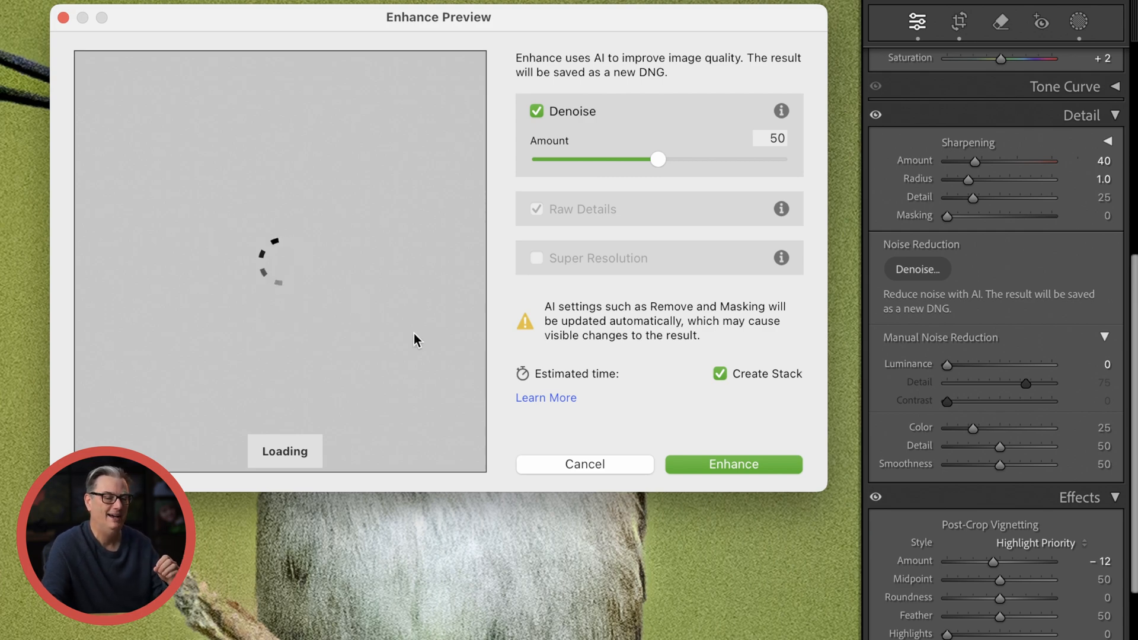
{"action": "left_click", "coordinate": [732, 464]}
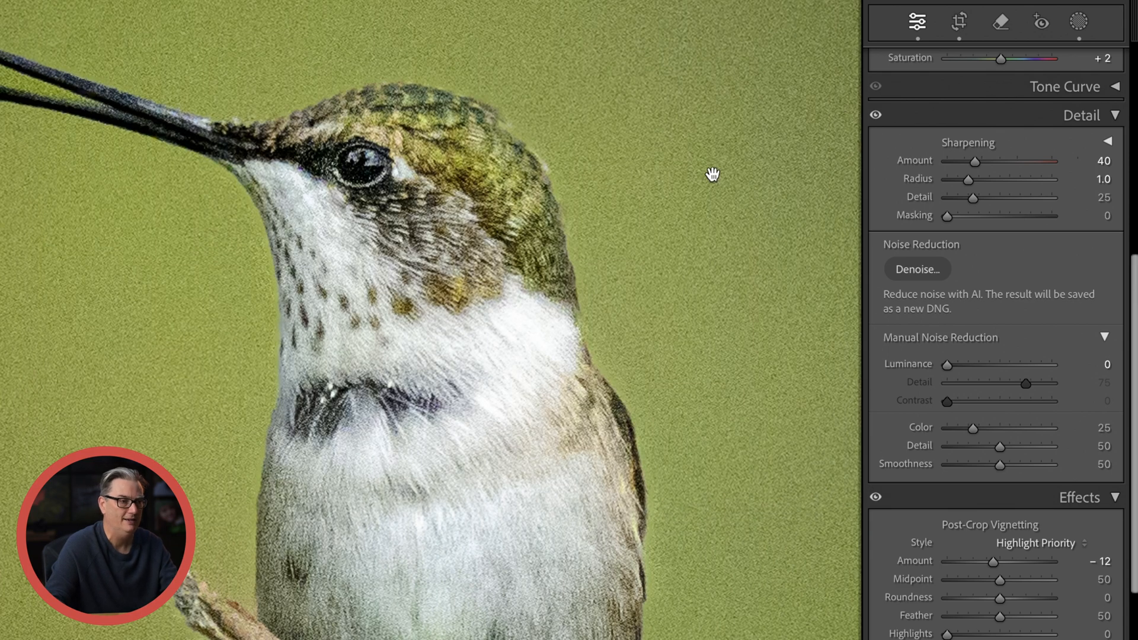
{"action": "mouse_move", "coordinate": [1022, 46]}
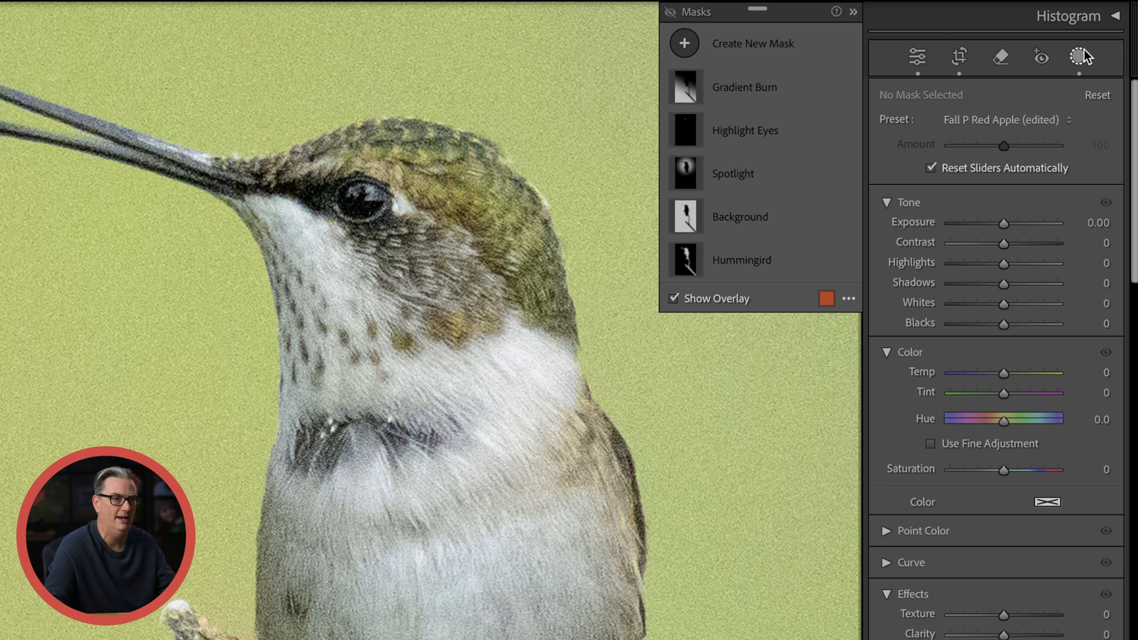
- View the finished Enhanced-NR DNG with its five masks listed in the Masks panel
{"action": "left_click", "coordinate": [917, 57]}
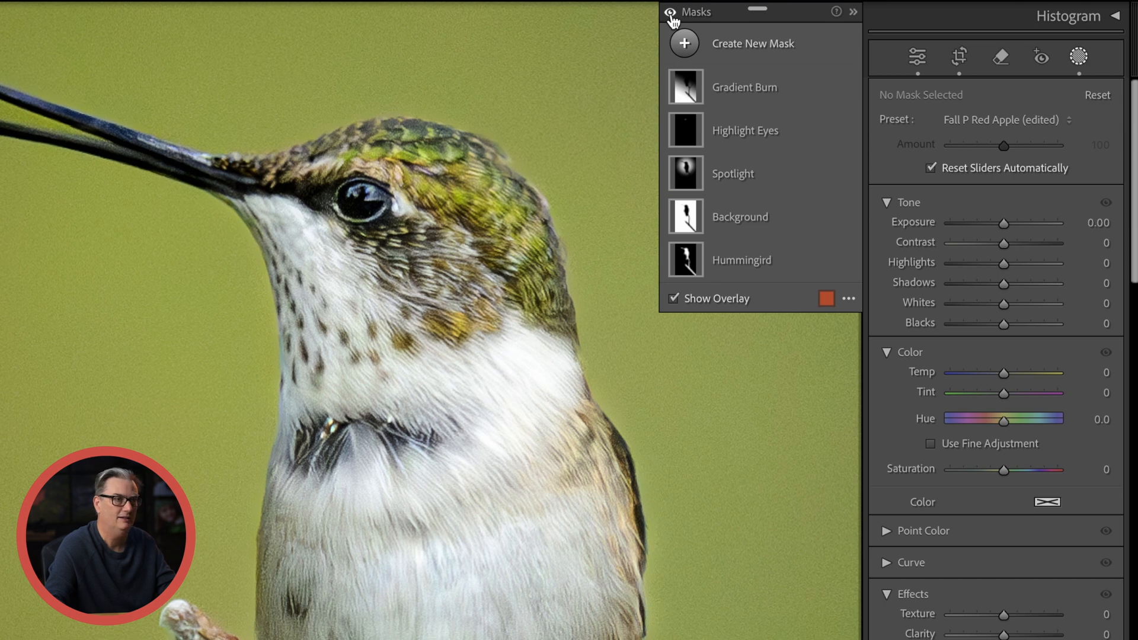
- Hide the mask adjustments with the eye icon to compare the grainy photo
{"action": "left_click", "coordinate": [918, 57]}
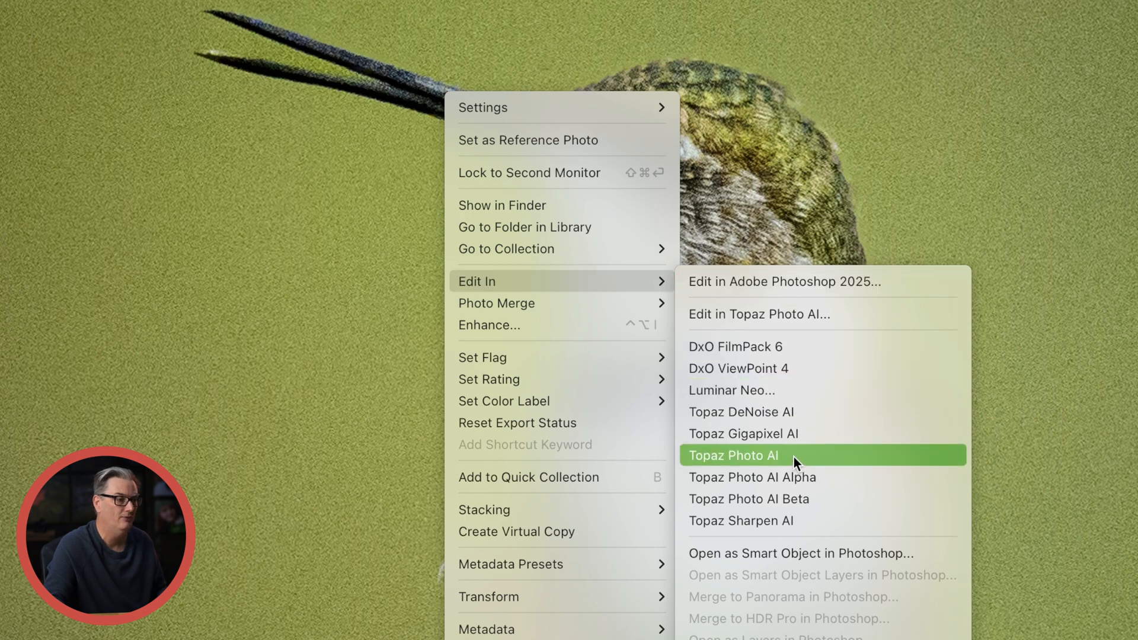
{"action": "left_click", "coordinate": [733, 455]}
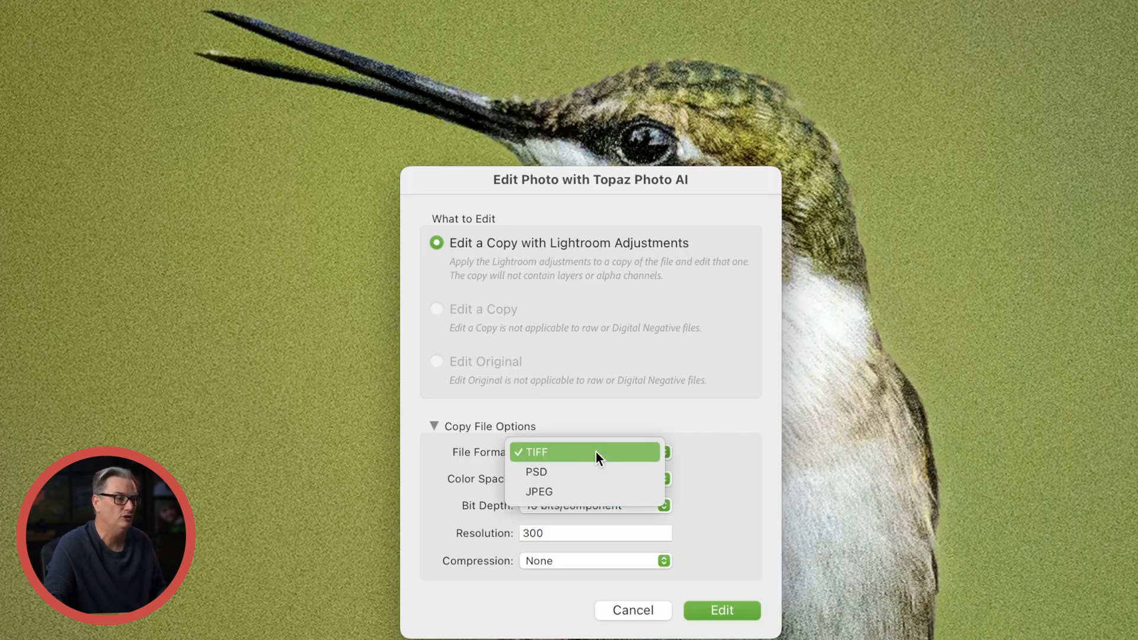
{"action": "left_click", "coordinate": [536, 451]}
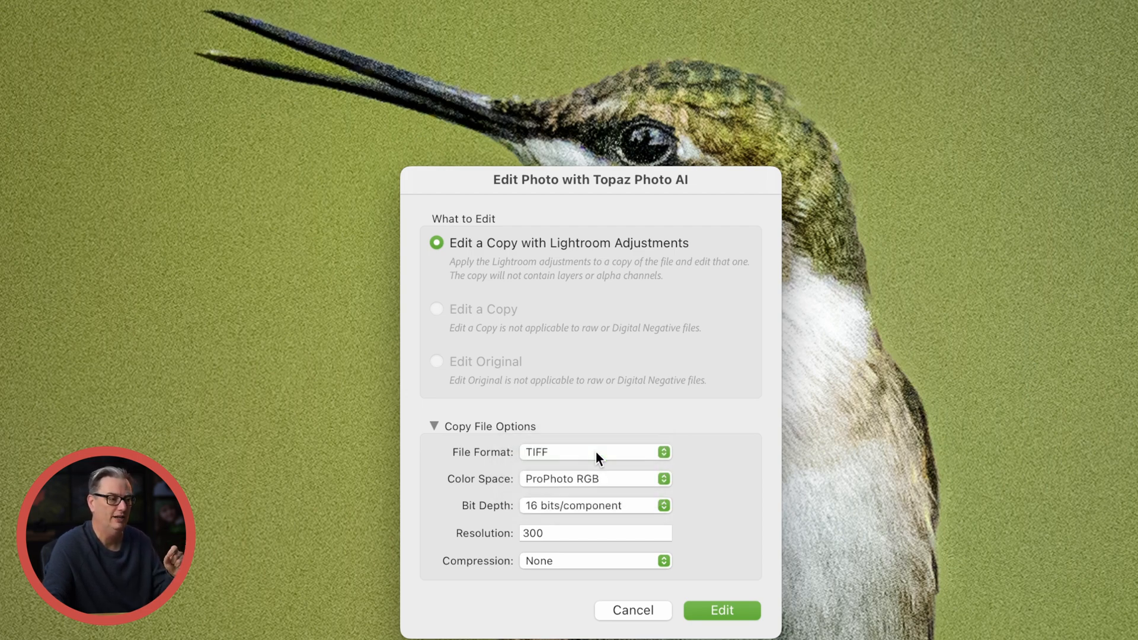
{"action": "left_click", "coordinate": [594, 505]}
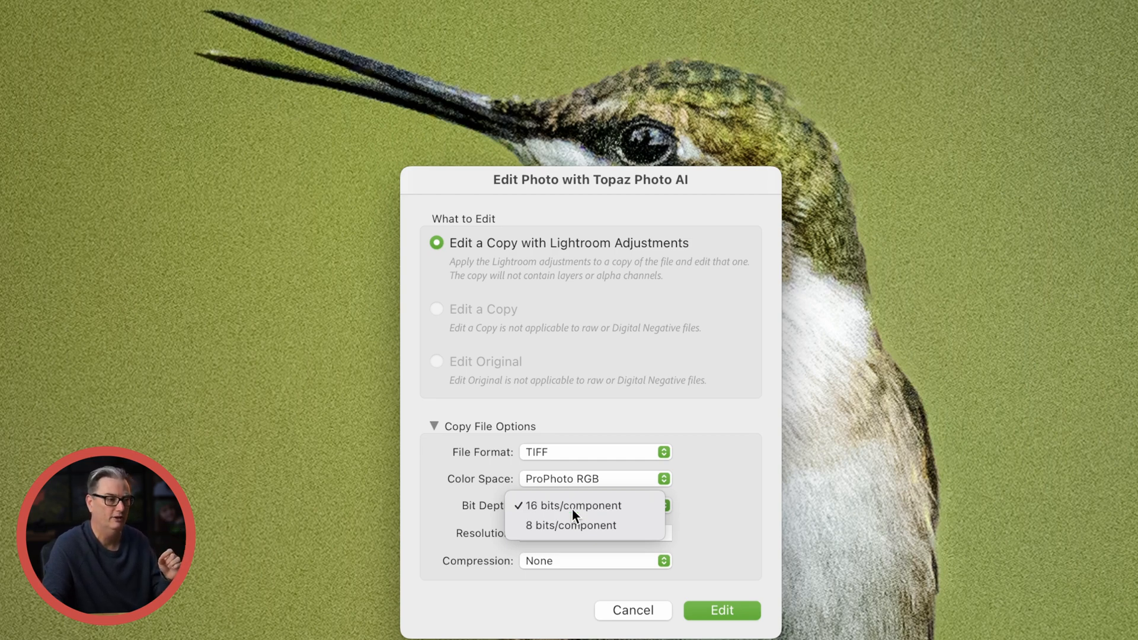
{"action": "left_click", "coordinate": [573, 505]}
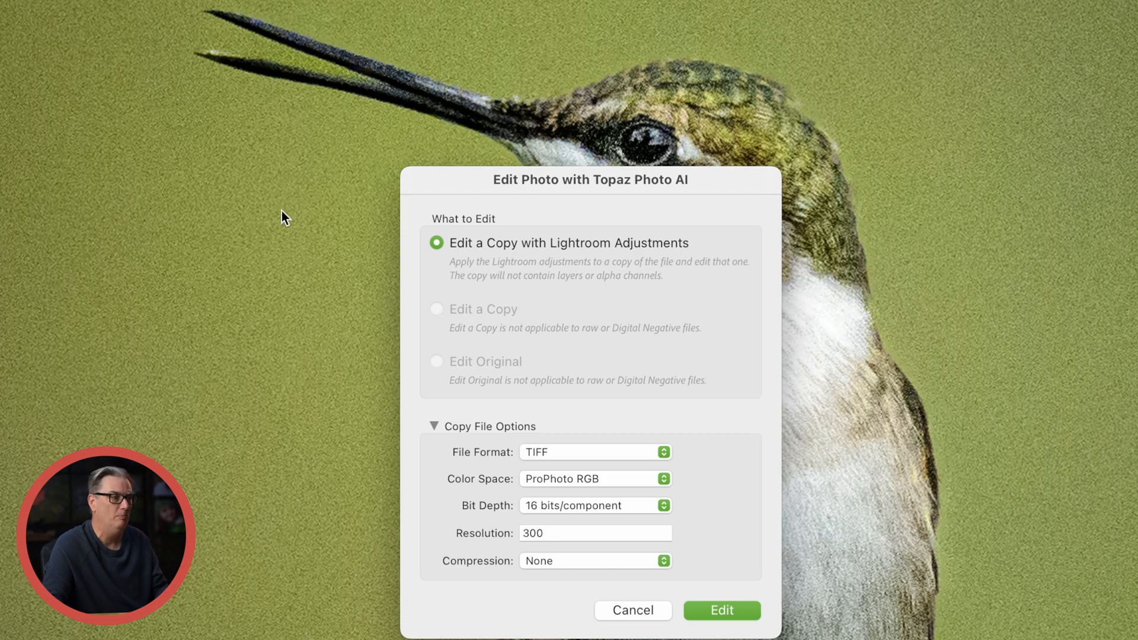
{"action": "mouse_move", "coordinate": [305, 278]}
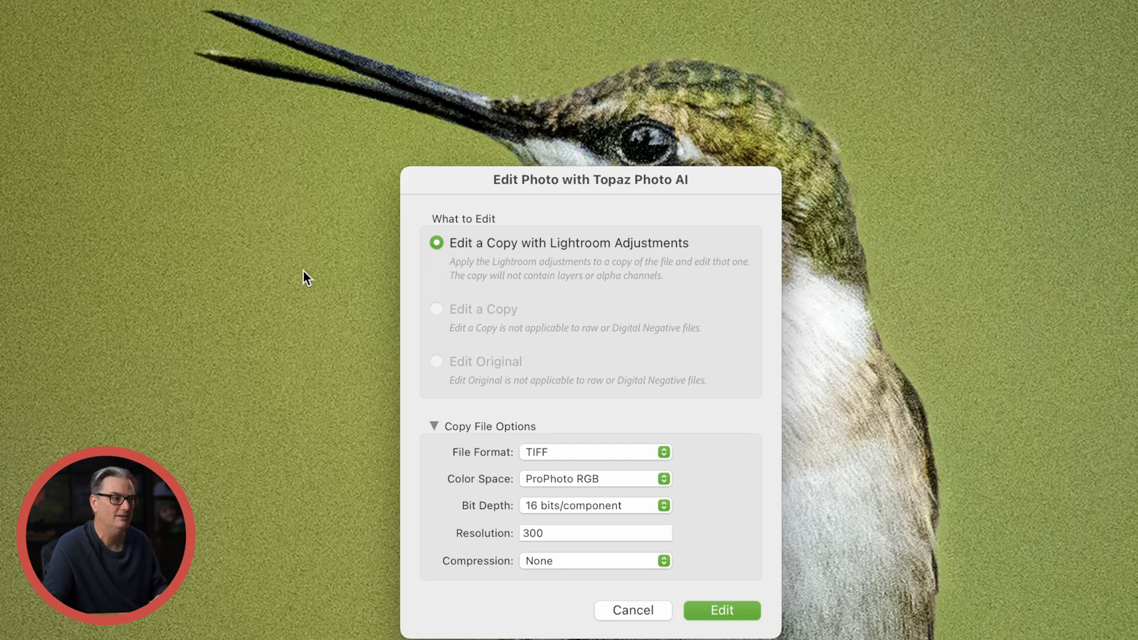
{"action": "mouse_move", "coordinate": [740, 567]}
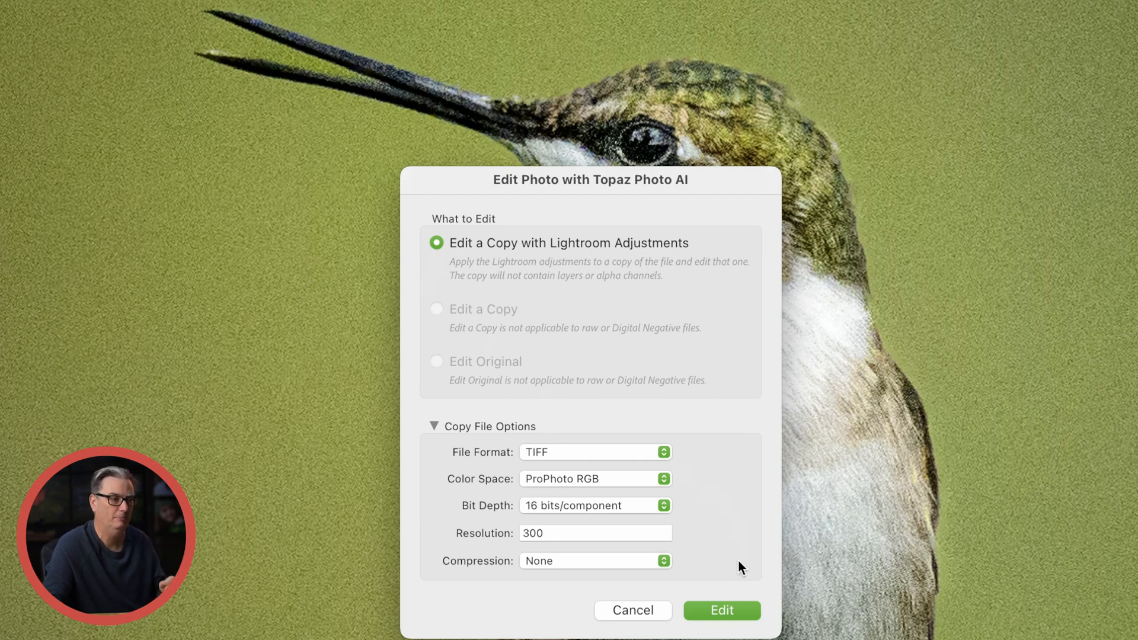
{"action": "left_click", "coordinate": [721, 610]}
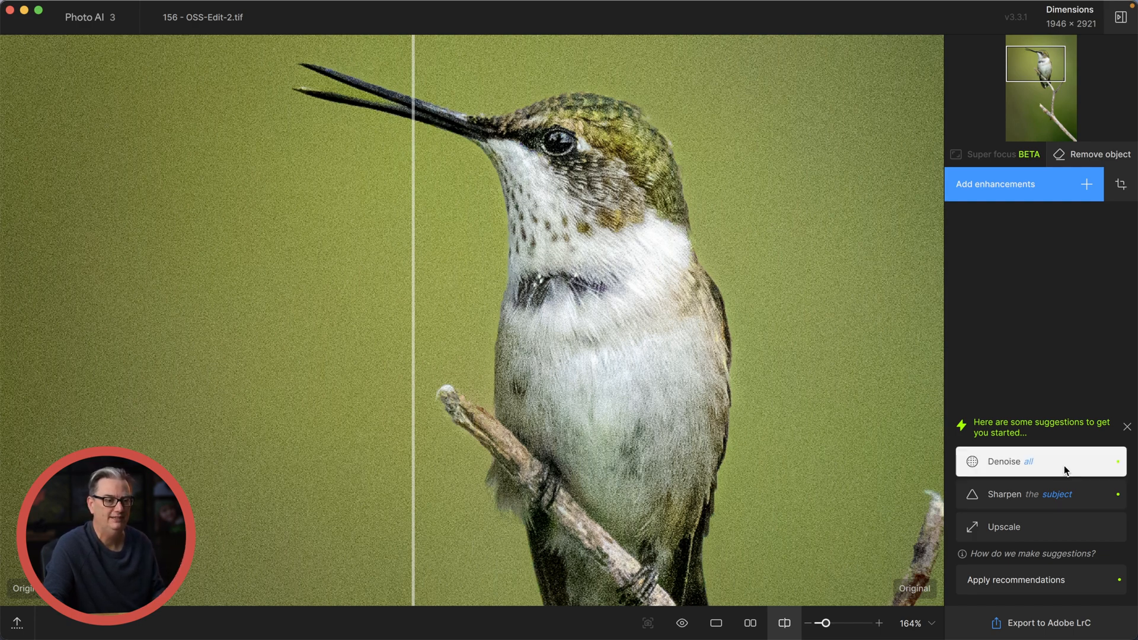
{"action": "mouse_move", "coordinate": [1025, 494]}
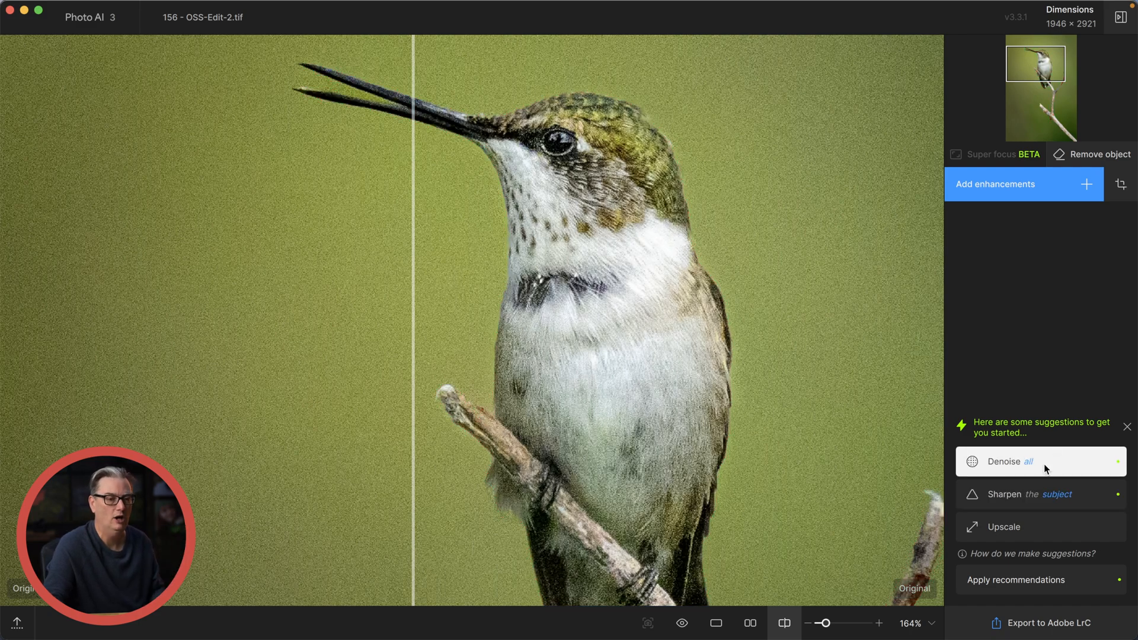
- Denoise the whole image (Normal, strength 26) and shift the before/after divider to compare
{"action": "left_click", "coordinate": [1039, 462]}
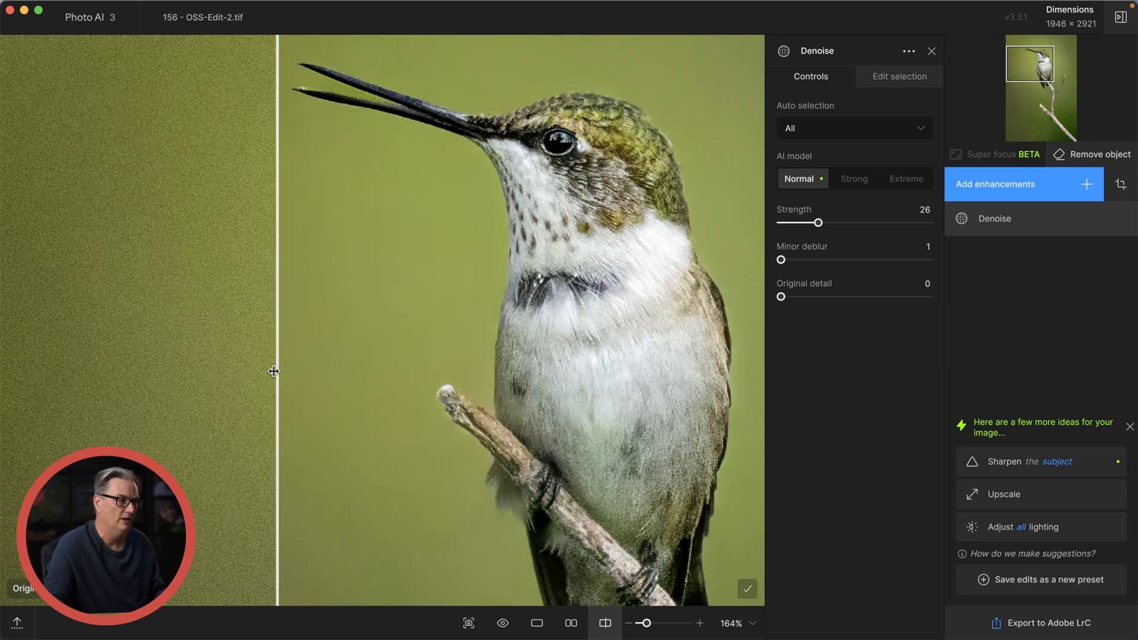
{"action": "left_click_drag", "start_coordinate": [275, 371], "coordinate": [308, 405]}
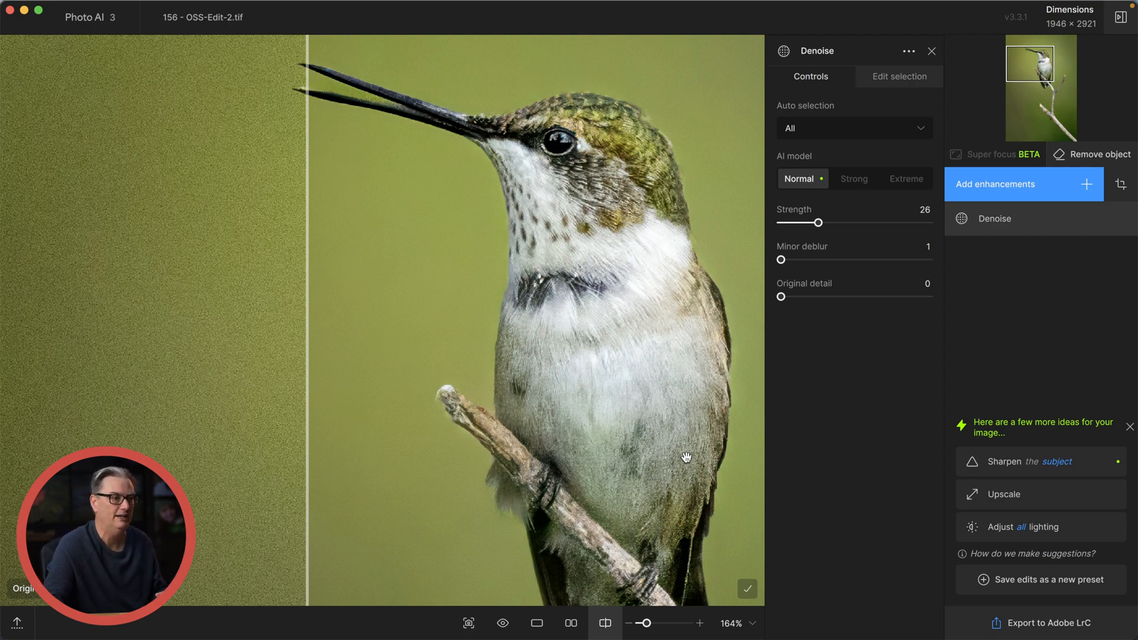
- Add subject sharpening with the Lens blur model at strength 13
{"action": "left_click", "coordinate": [1014, 462]}
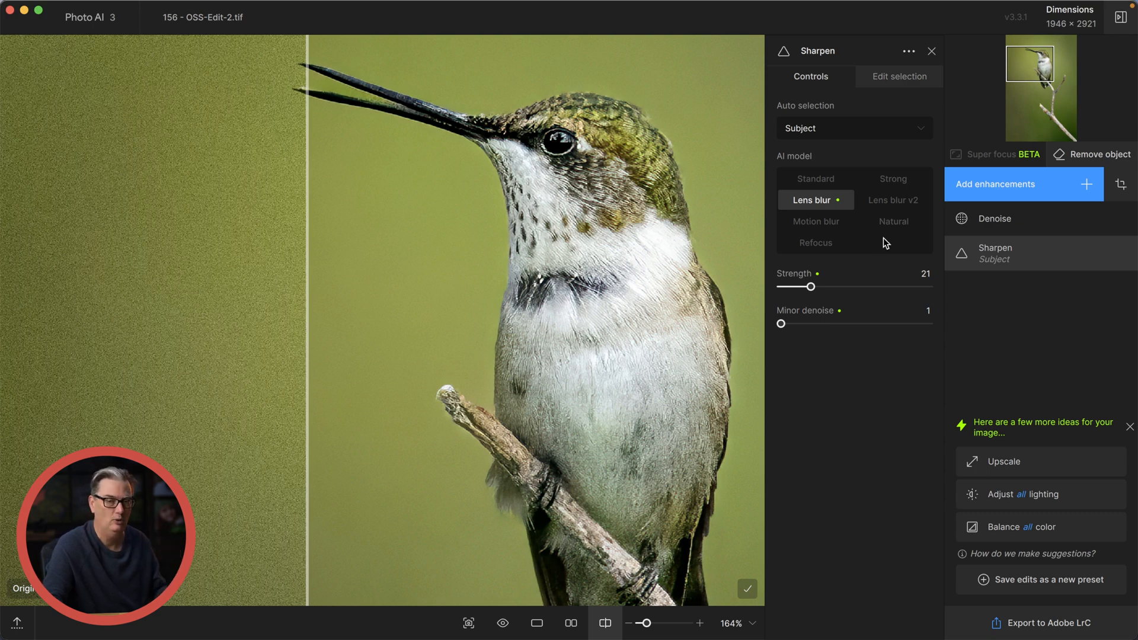
{"action": "mouse_move", "coordinate": [815, 221]}
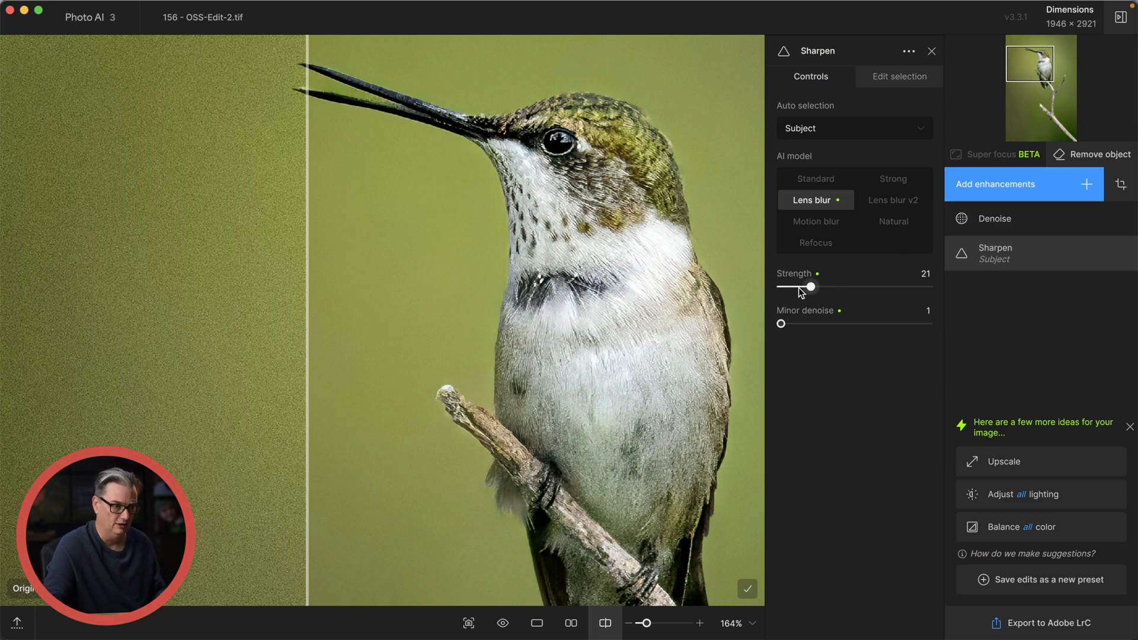
{"action": "left_click_drag", "start_coordinate": [811, 286], "coordinate": [798, 285]}
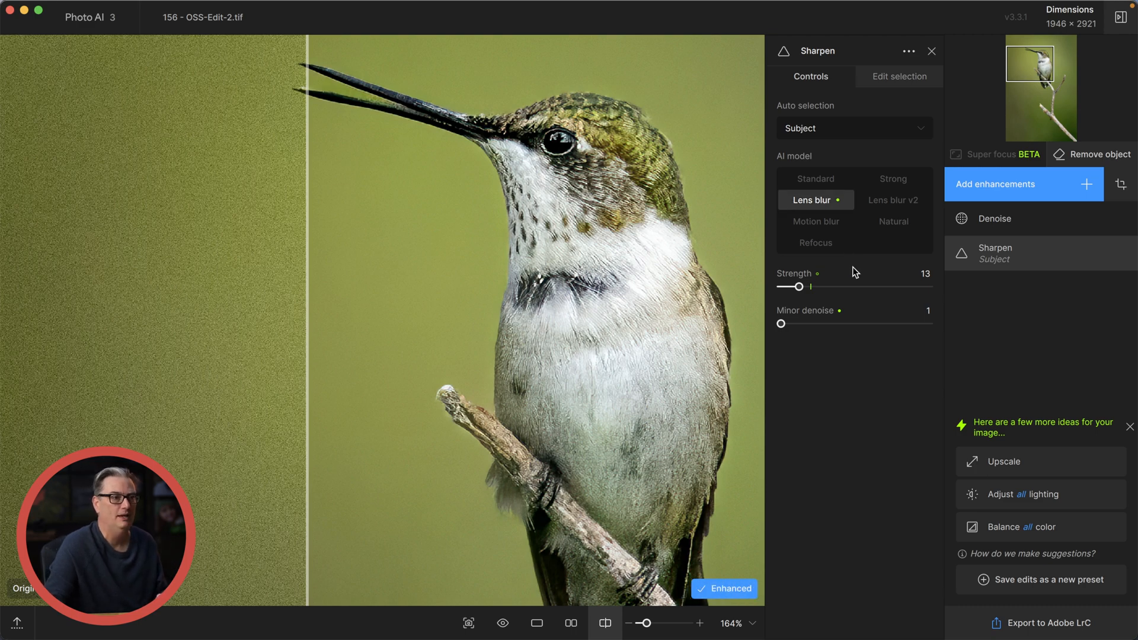
{"action": "left_click", "coordinate": [724, 589]}
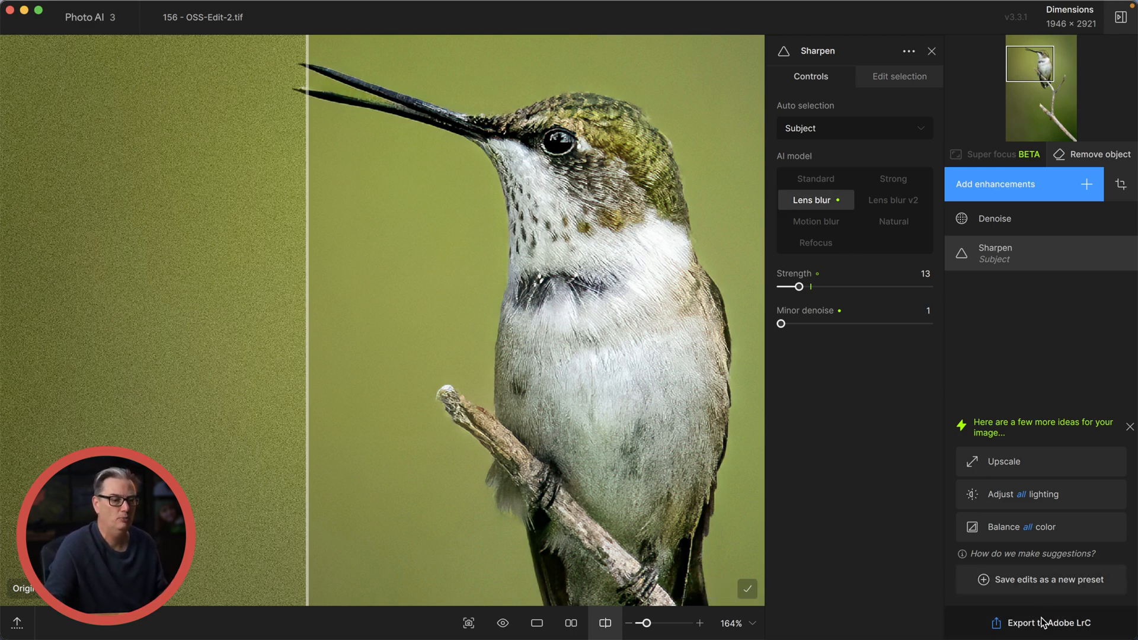
- Export the Topaz edit back to Lightroom Classic for comparison with the Denoise DNG
{"action": "left_click", "coordinate": [1047, 623]}
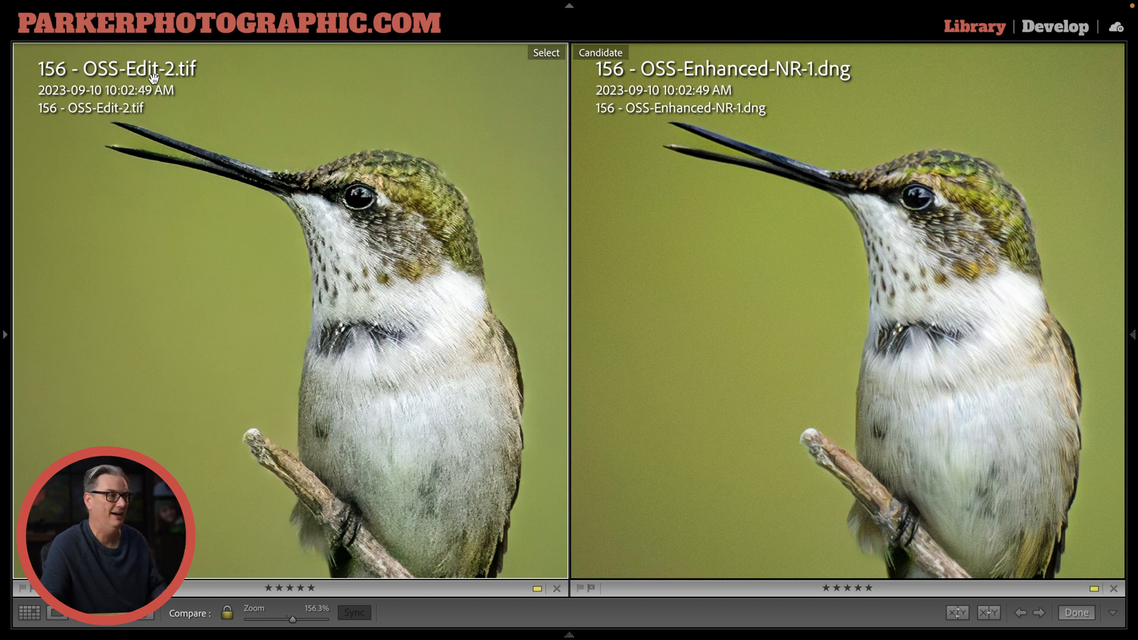
{"action": "mouse_move", "coordinate": [774, 269]}
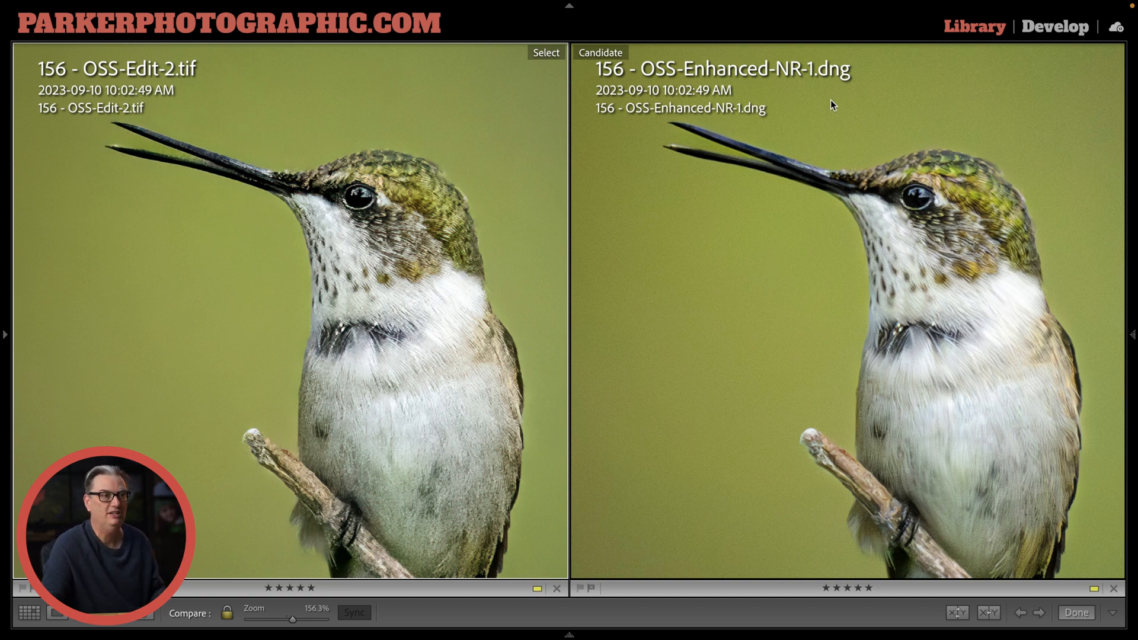
{"action": "mouse_move", "coordinate": [559, 235]}
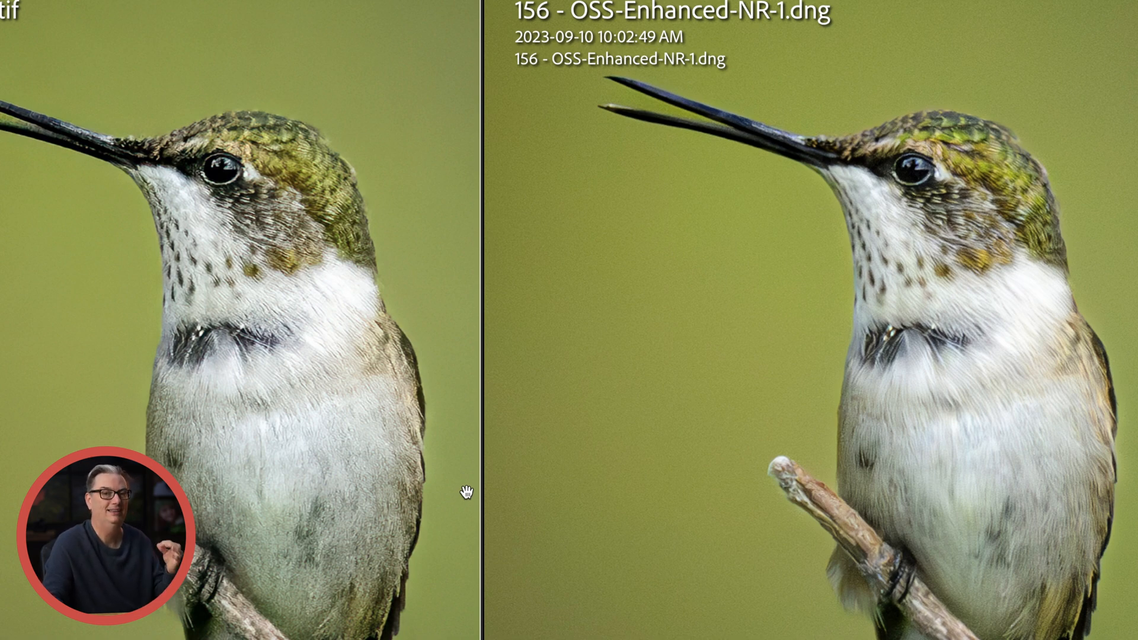
{"action": "mouse_move", "coordinate": [722, 384]}
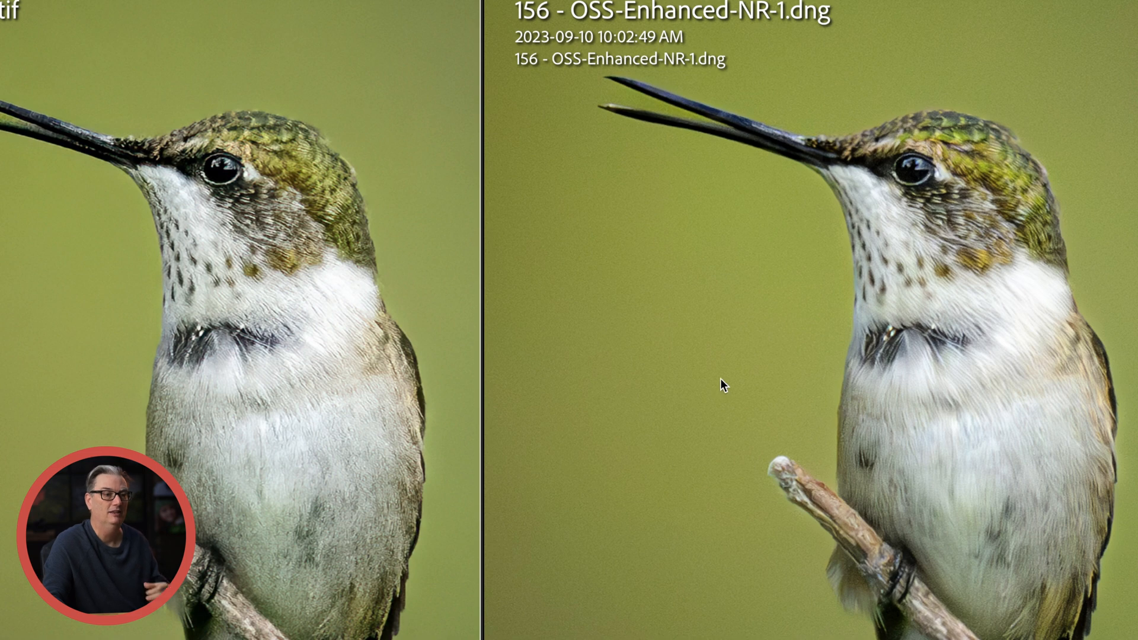
{"action": "mouse_move", "coordinate": [702, 375]}
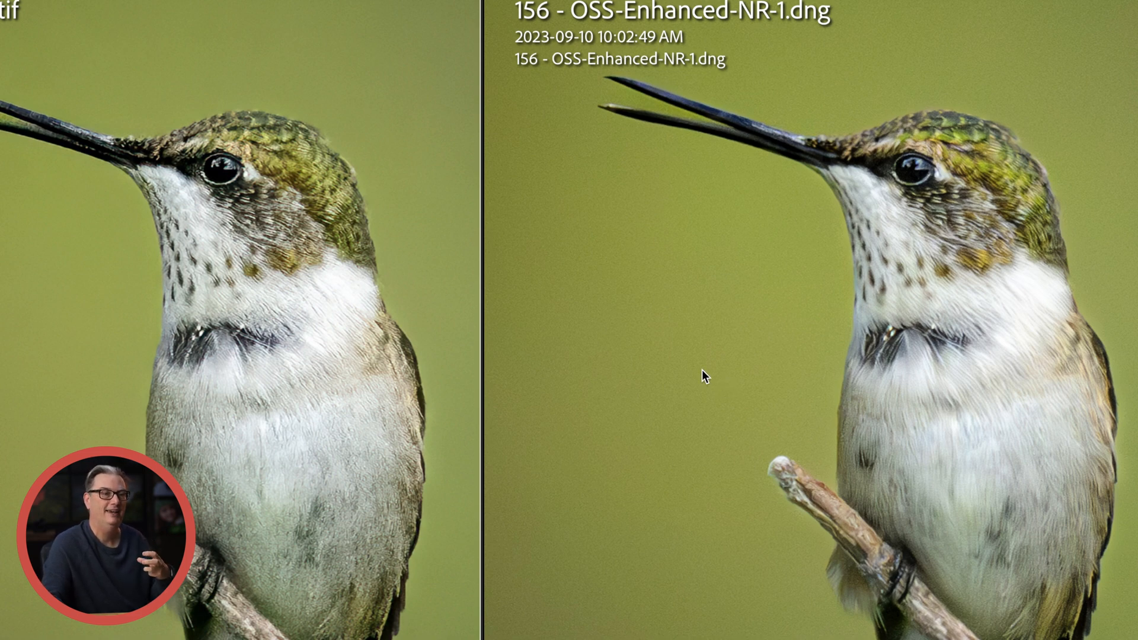